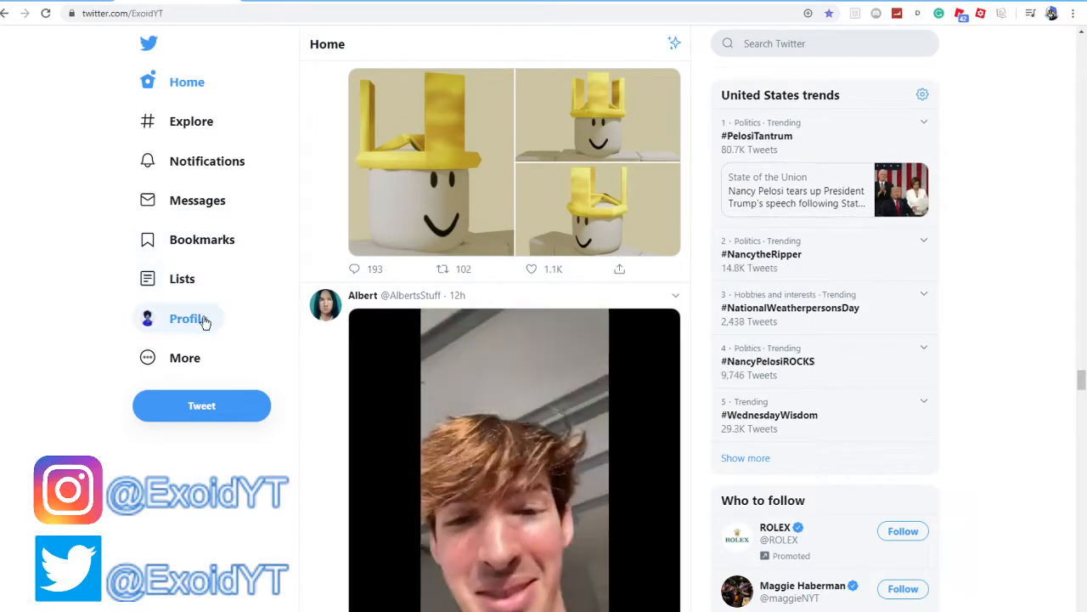
# Leave the Twitter home feed for the channel's Instagram profile page
pyautogui.click(187, 317)
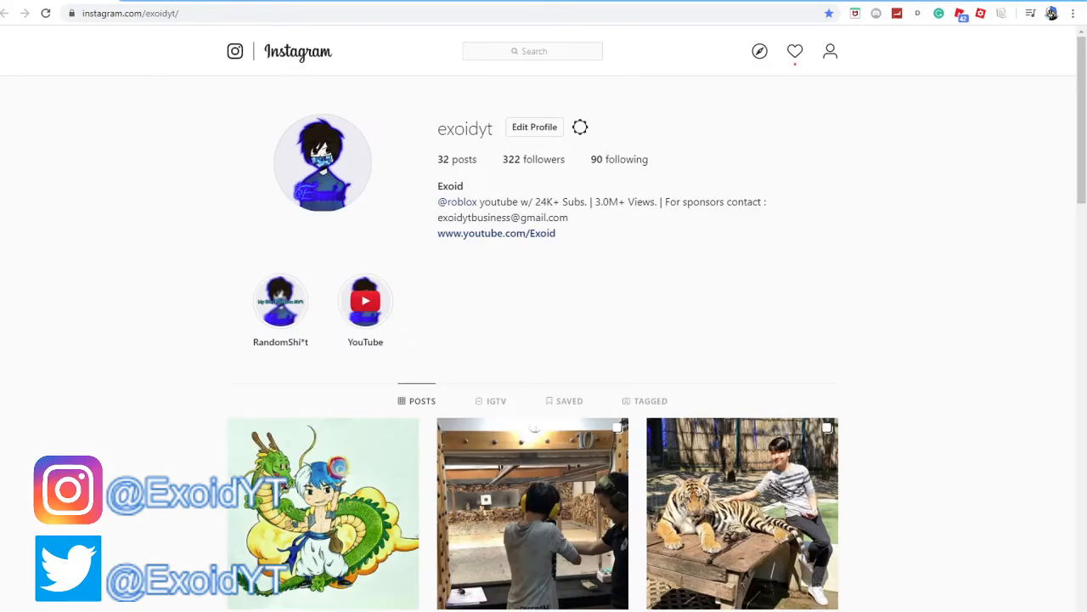
# Switch from Instagram to the ToXc Fan Club group page on Roblox
pyautogui.click(132, 14)
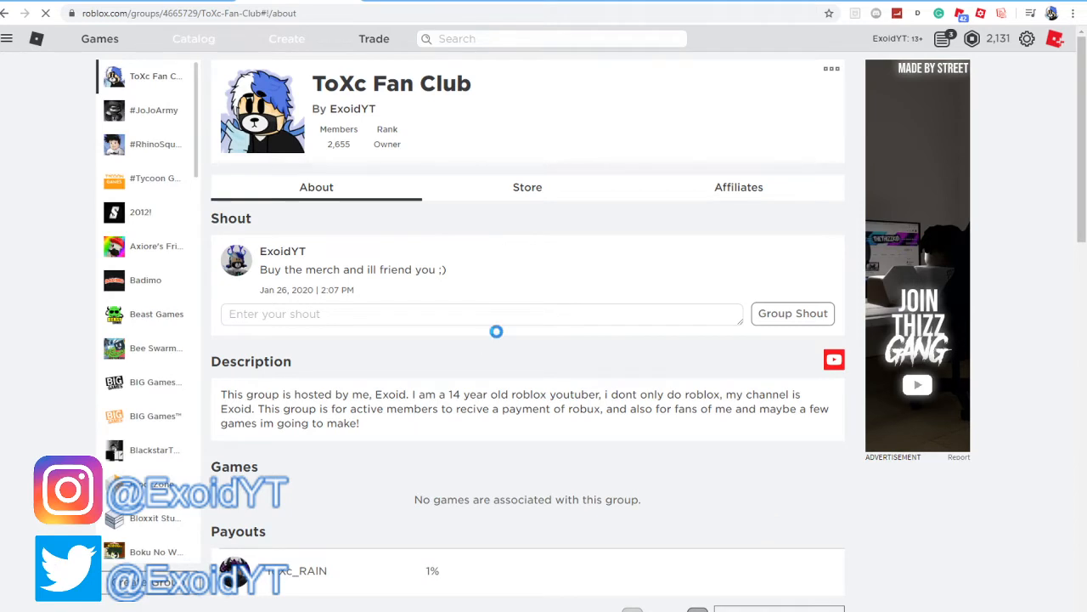
# Navigate to the roblox.com/promocodes redemption page
pyautogui.click(527, 187)
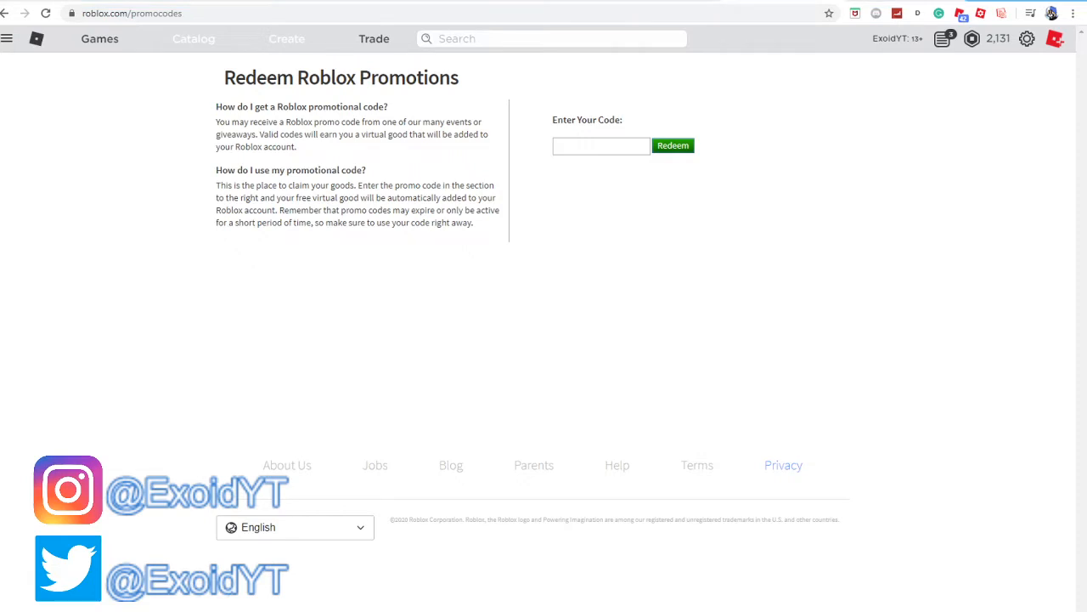
# Redeem SMYTHSSHADES2019 and TARGETOWLPAL2019 as invalid codes, then enter TWEETROBLOX
pyautogui.click(601, 146)
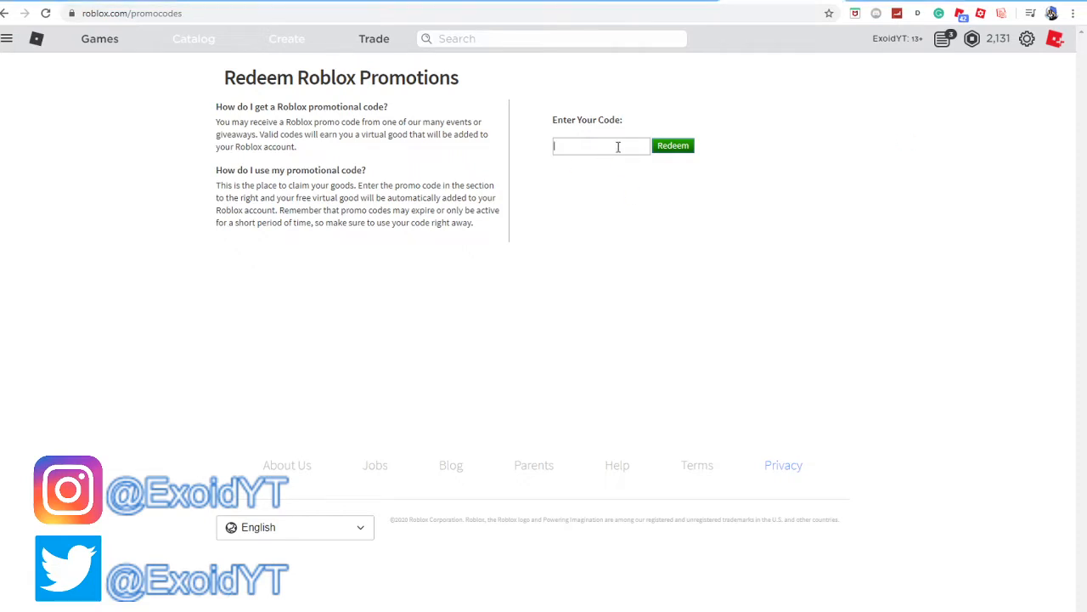
pyautogui.write('SMYTHSSHADES2019')
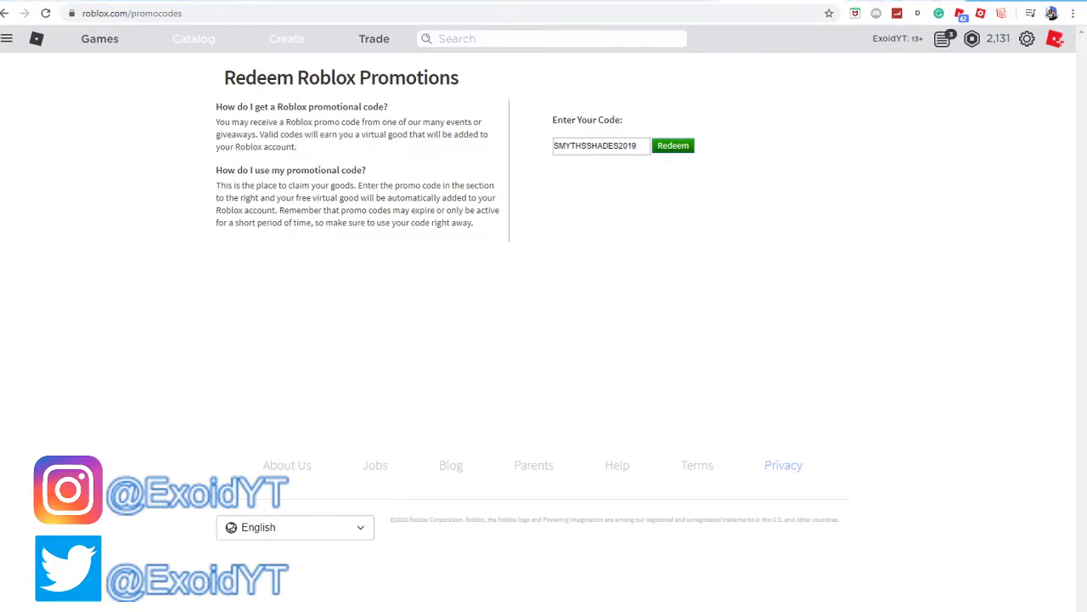
pyautogui.click(672, 146)
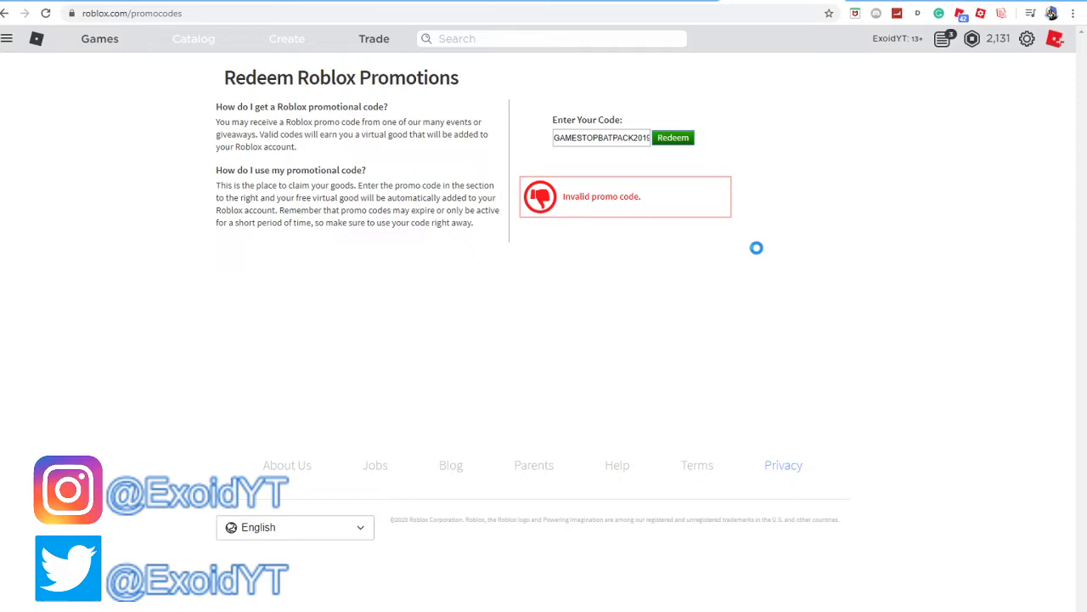
pyautogui.write('TARGETOWLPAL2019')
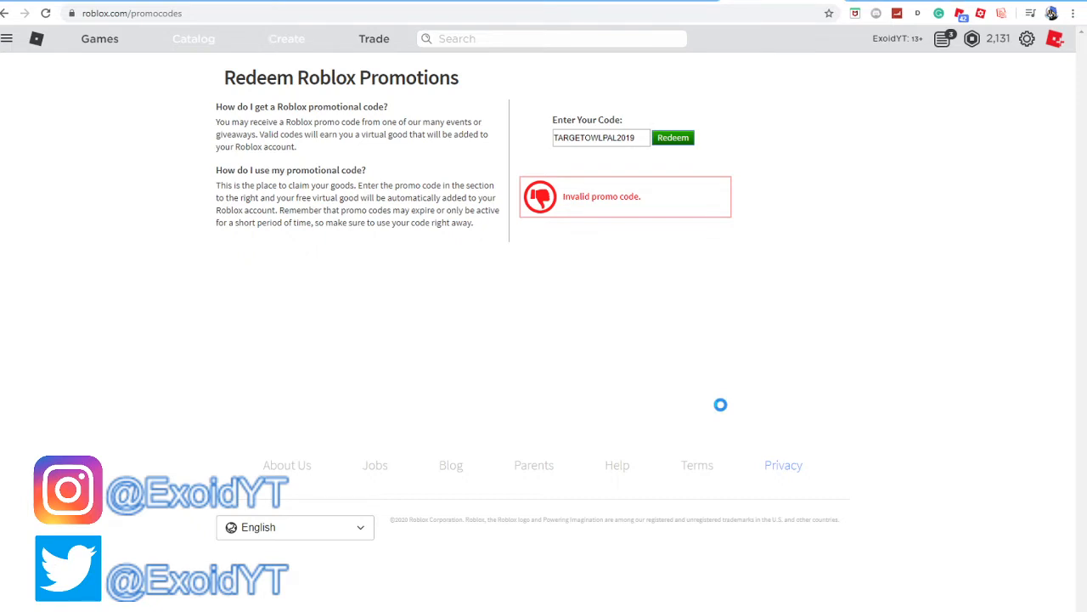
pyautogui.write('TWEETROBLOX')
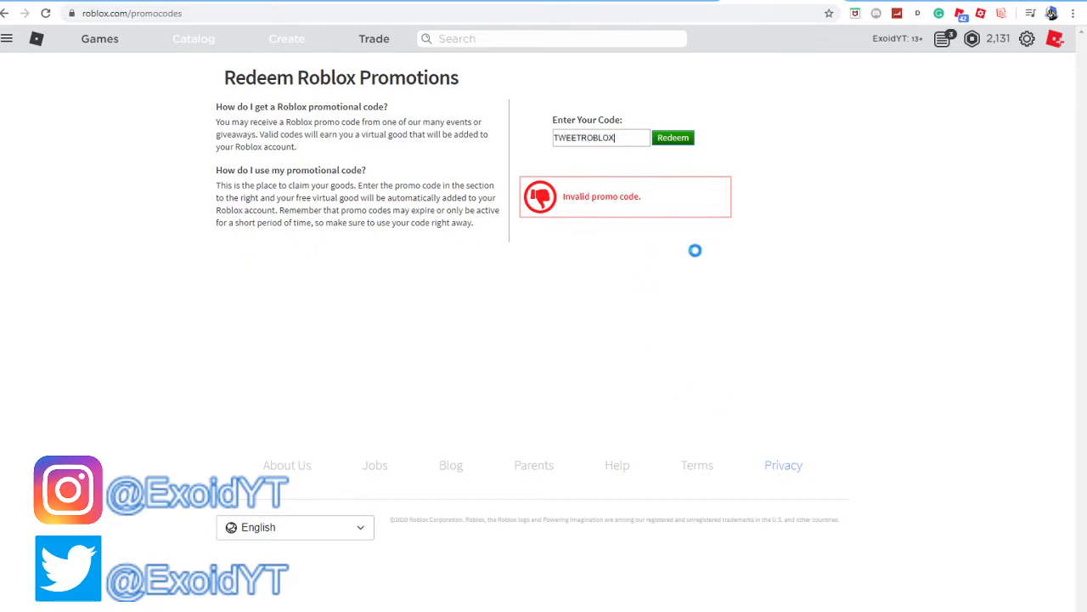
# Redeem TWEETROBLOX, SPIDERCOLA and 100YEARSOFNFL, each reported as already redeemed
pyautogui.click(673, 136)
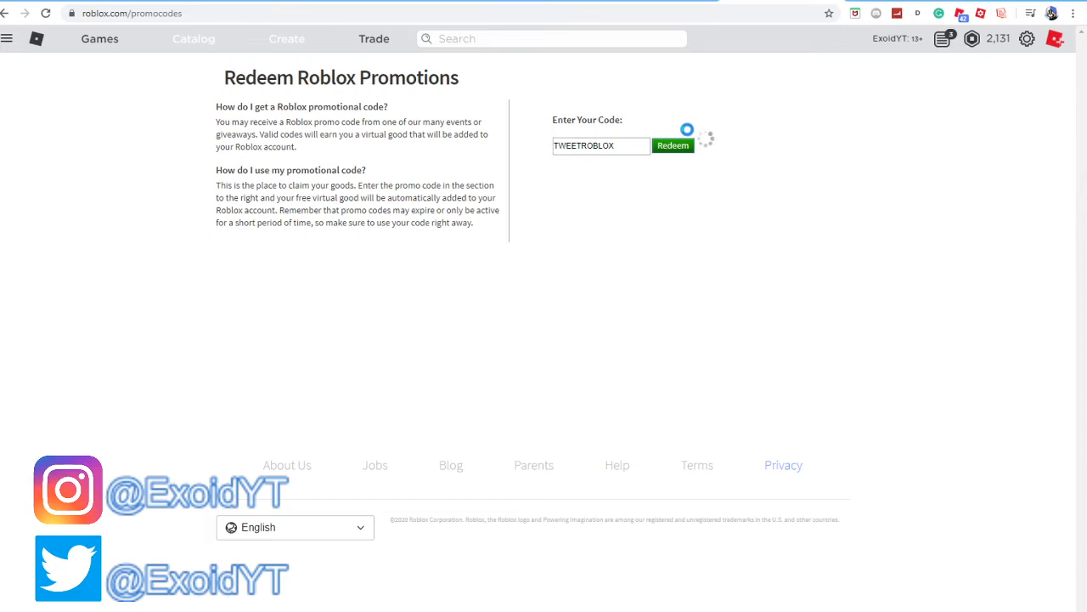
pyautogui.click(673, 147)
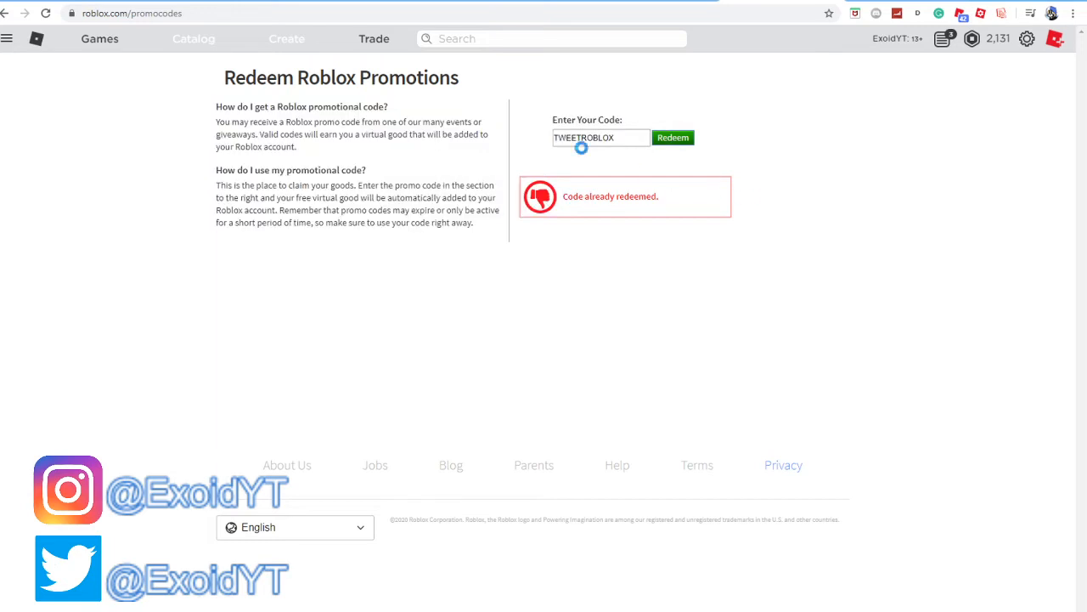
pyautogui.write('SPIDERCOLA')
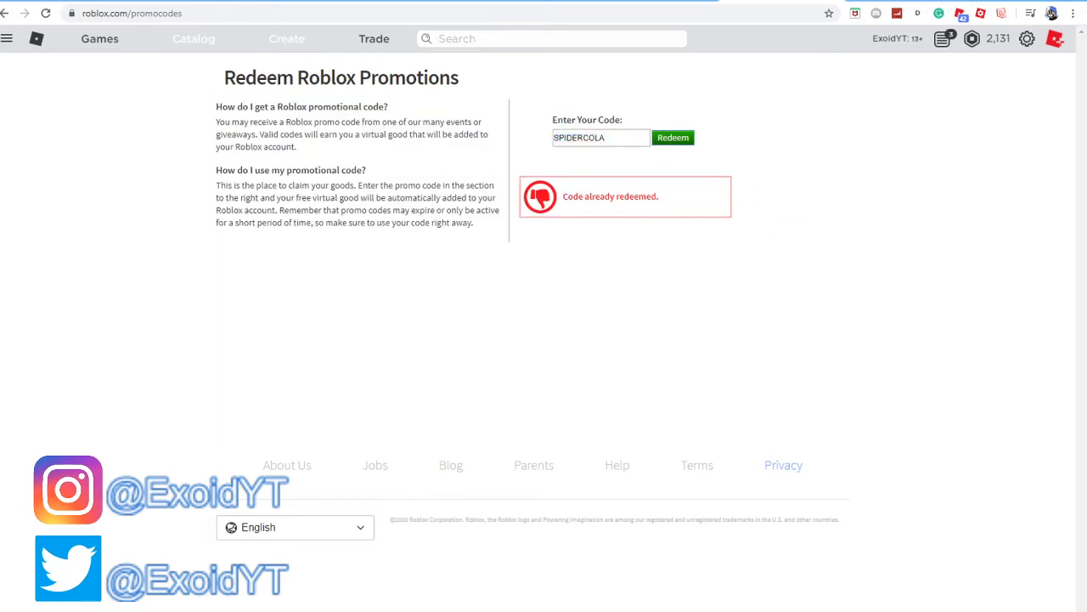
pyautogui.moveTo(673, 138)
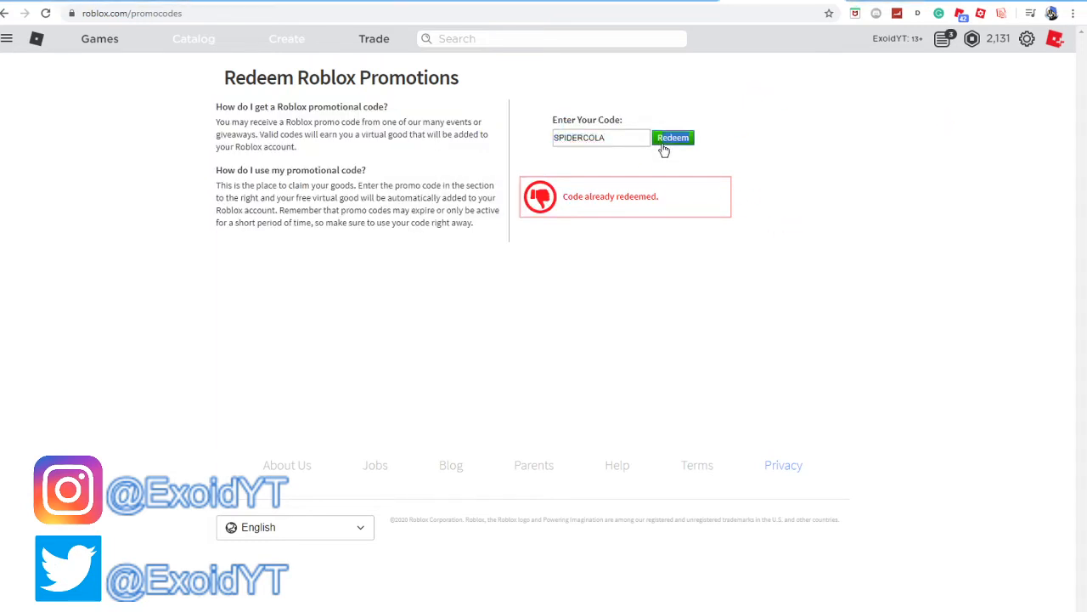
pyautogui.click(673, 136)
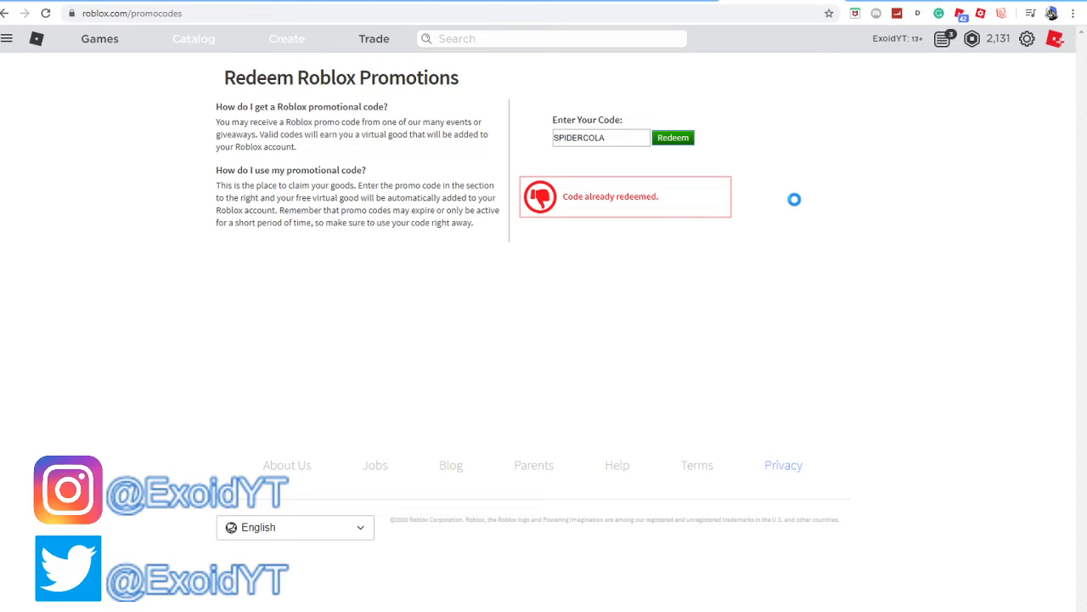
pyautogui.write('100YEARSOFNFL')
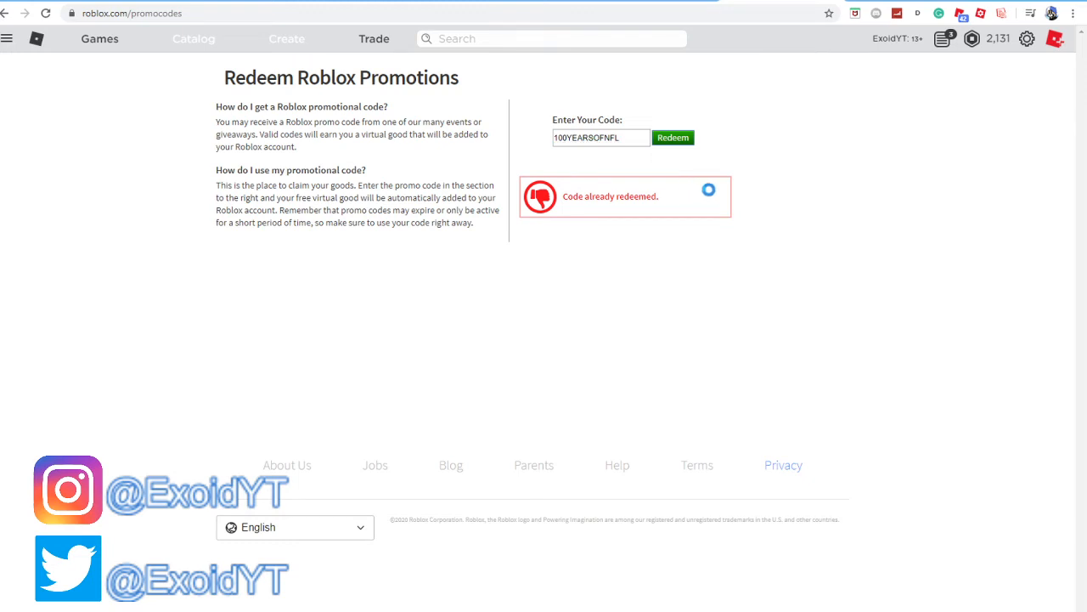
pyautogui.click(673, 146)
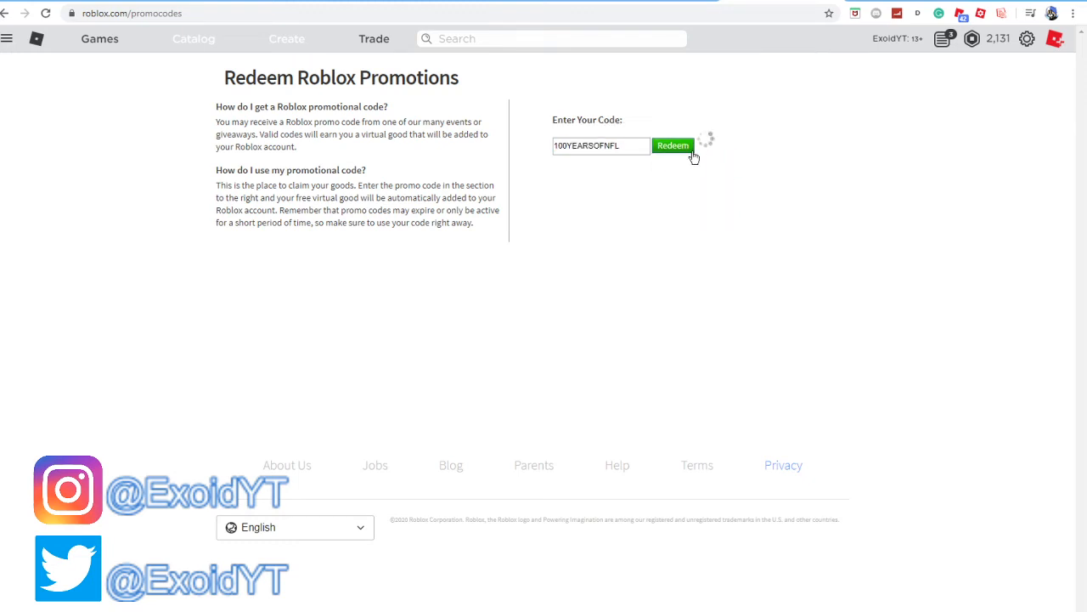
pyautogui.click(673, 146)
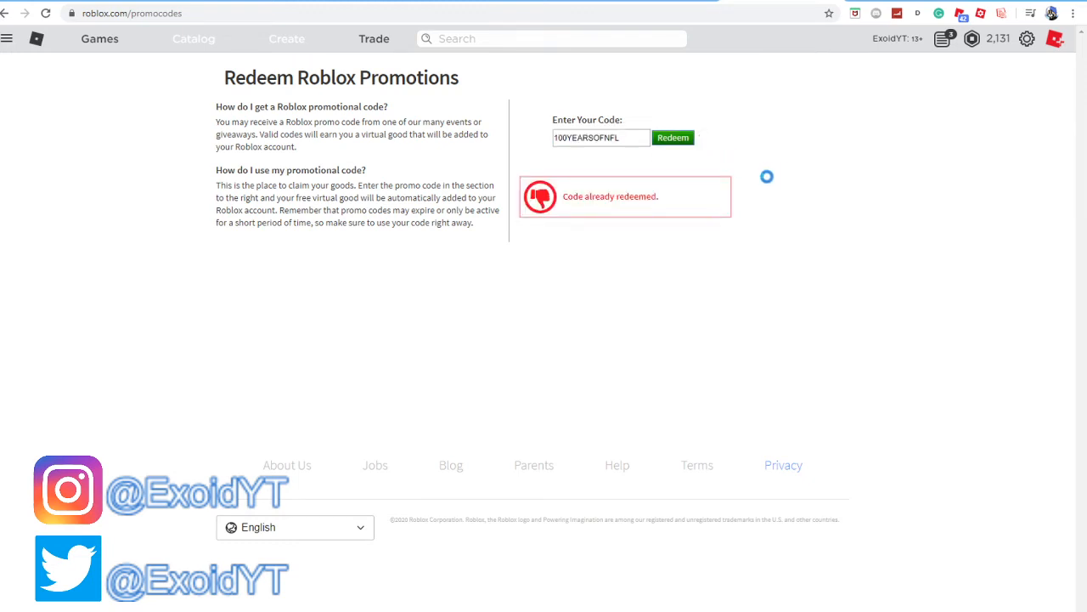
# Go from the promo codes page to the Catalog, then the Games listing
pyautogui.click(193, 37)
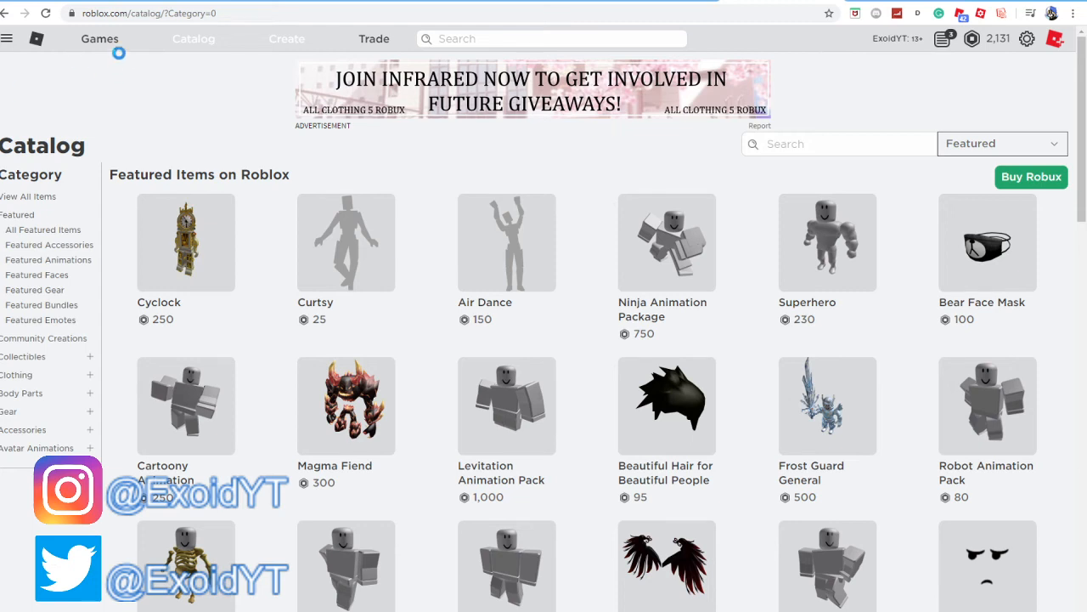
pyautogui.click(99, 37)
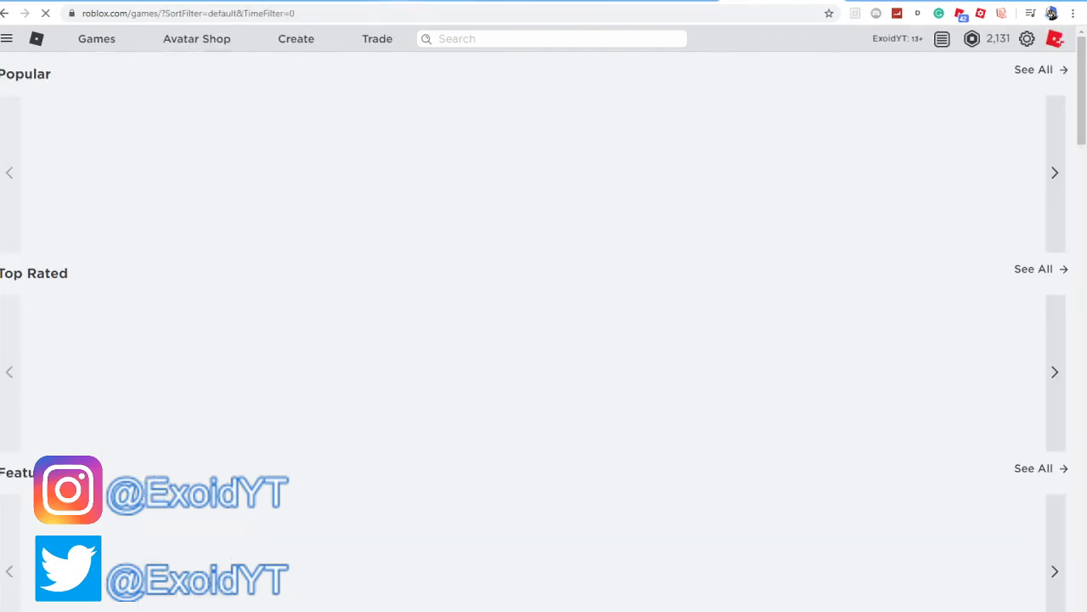